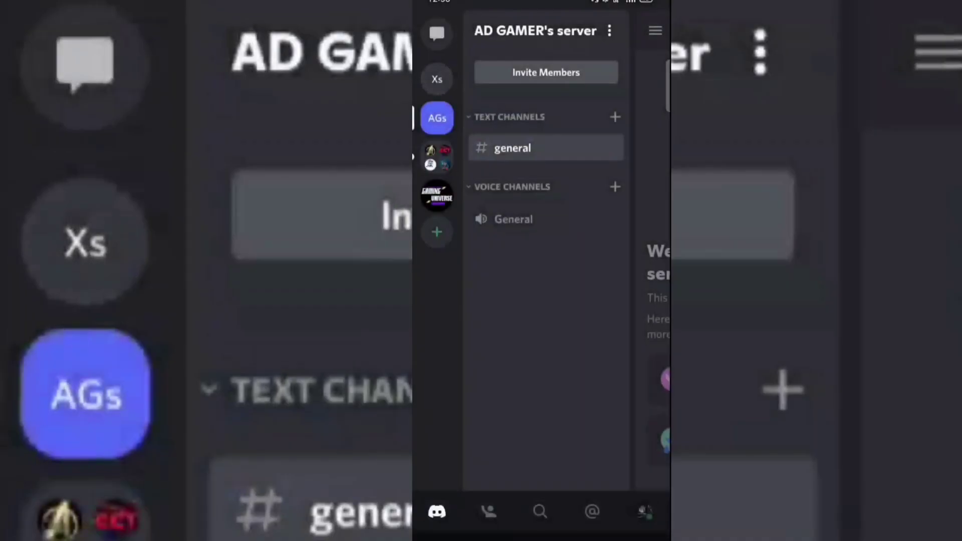
- Start a new text channel and name it 'dank memer'
{"action": "left_click", "coordinate": [614, 116]}
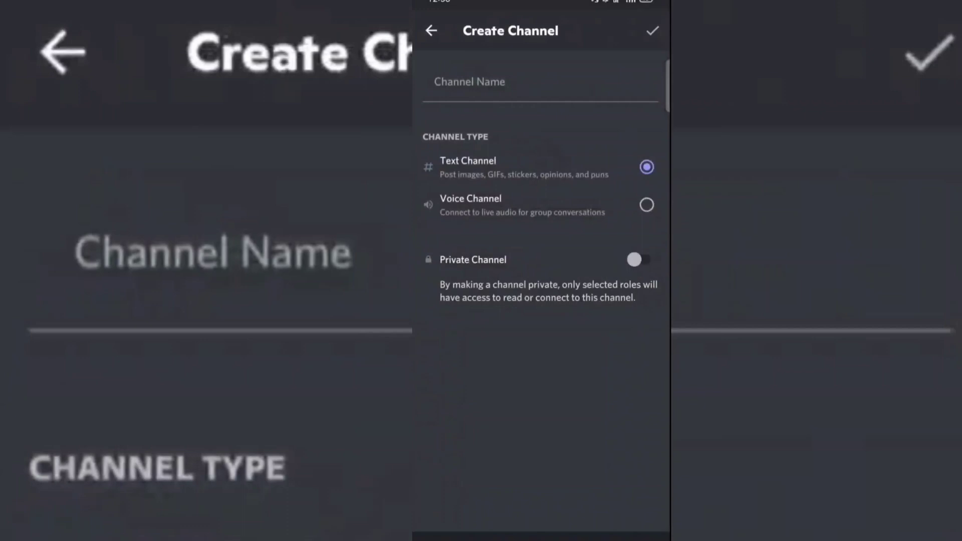
{"action": "left_click", "coordinate": [540, 81]}
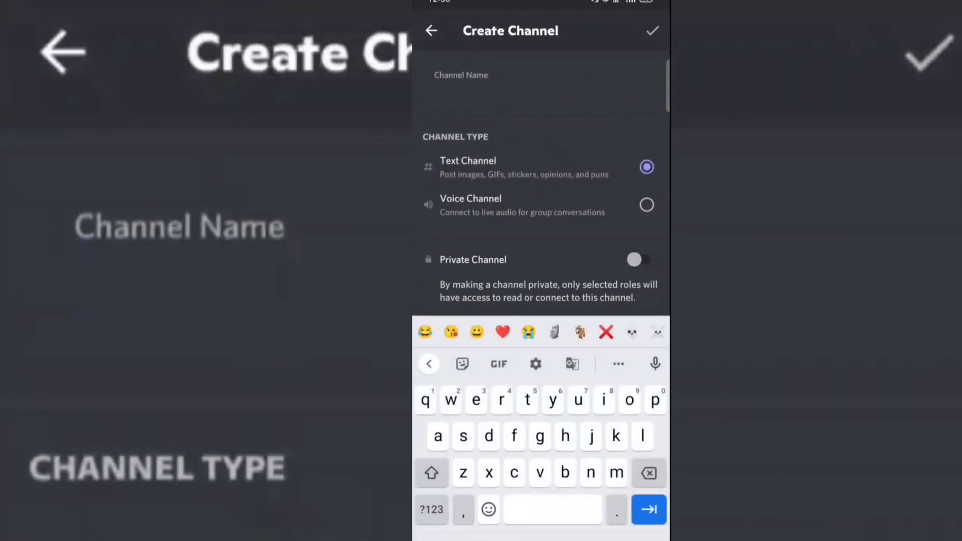
{"action": "type", "text": "dank"}
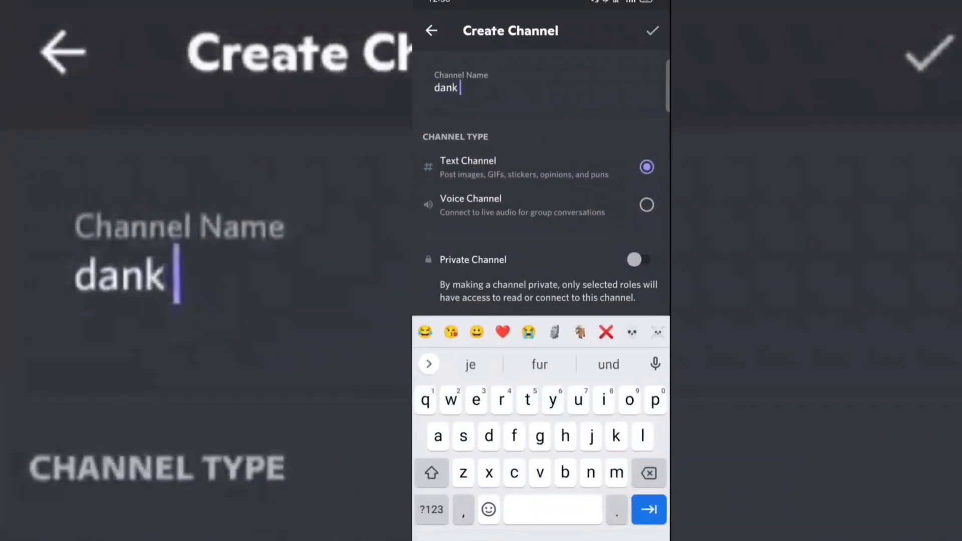
{"action": "type", "text": "memer"}
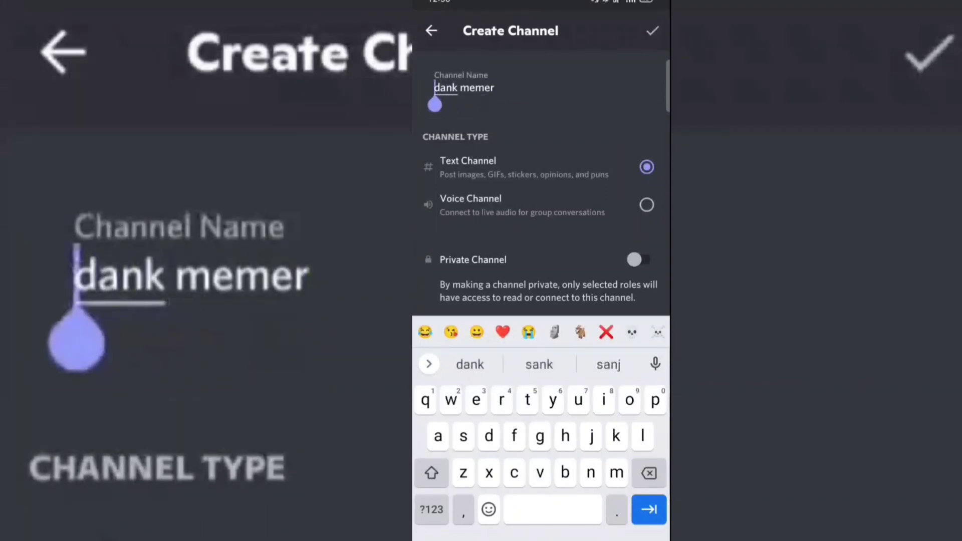
- Insert the frog emoji before the name and create the 🐸dank-memer channel
{"action": "left_click", "coordinate": [488, 510]}
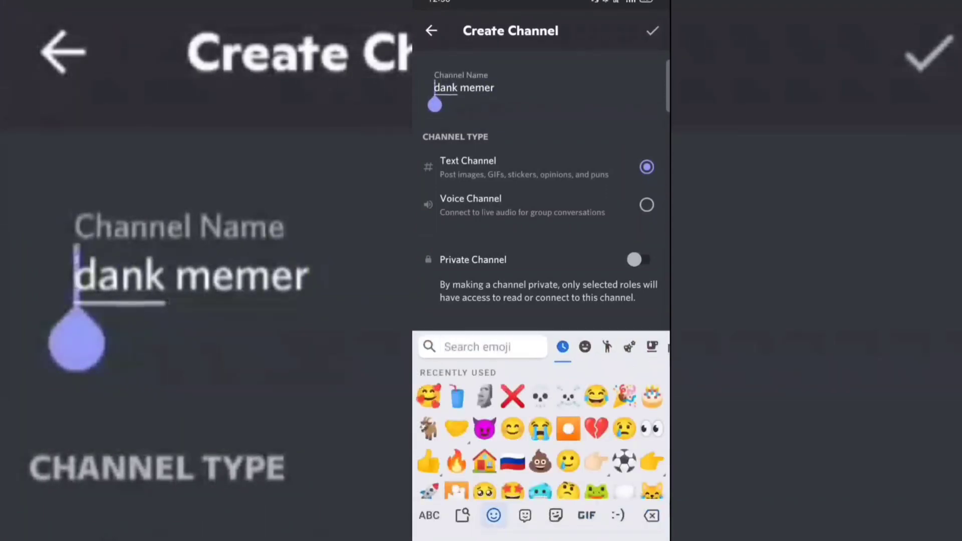
{"action": "type", "text": "frog"}
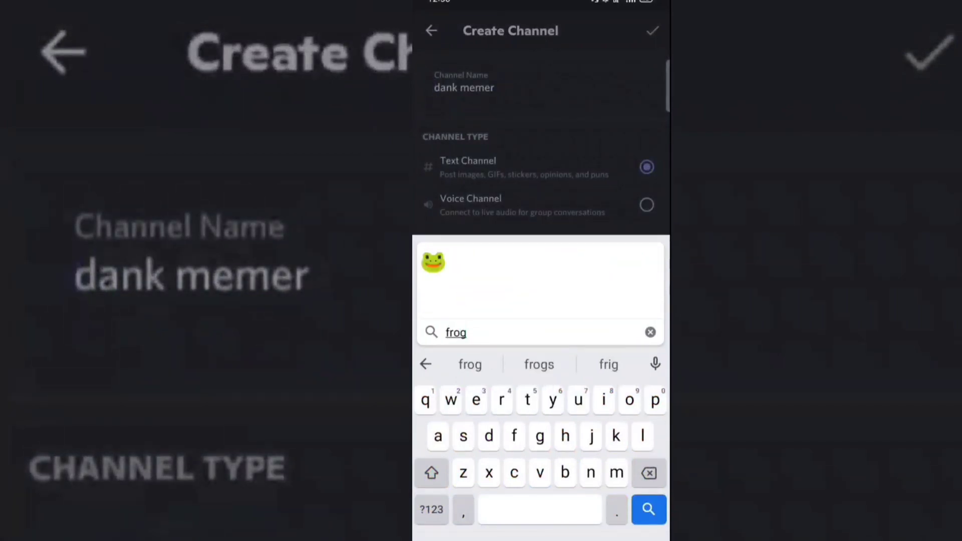
{"action": "left_click", "coordinate": [433, 263]}
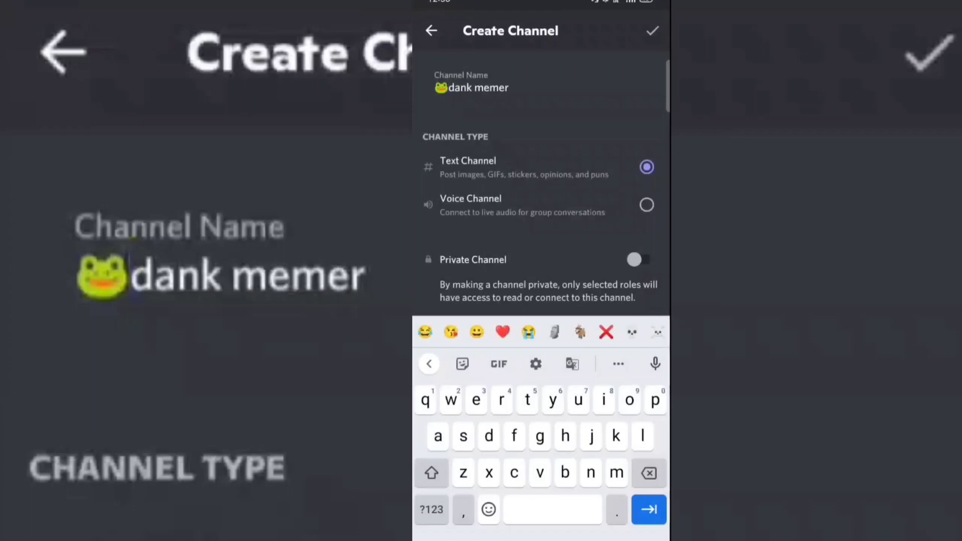
{"action": "left_click", "coordinate": [652, 31]}
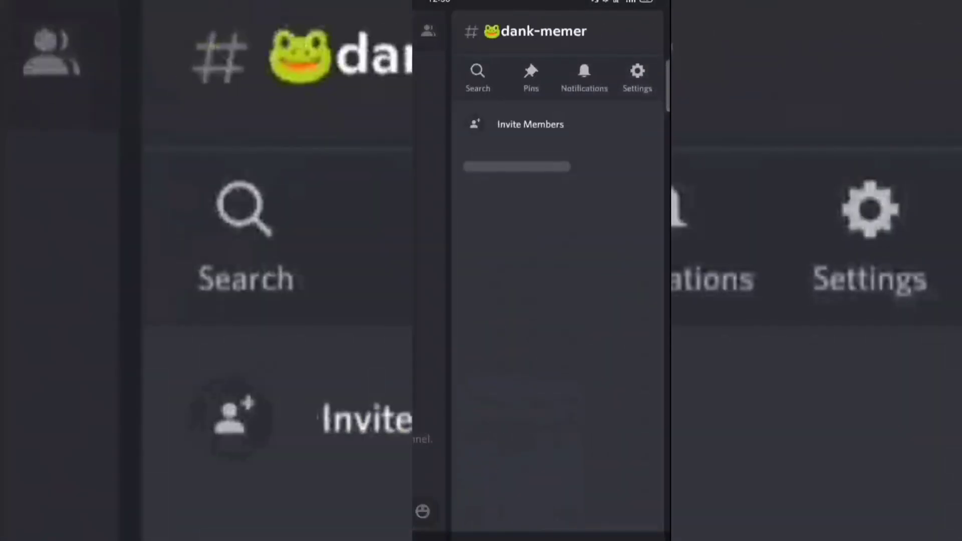
{"action": "left_click", "coordinate": [637, 79]}
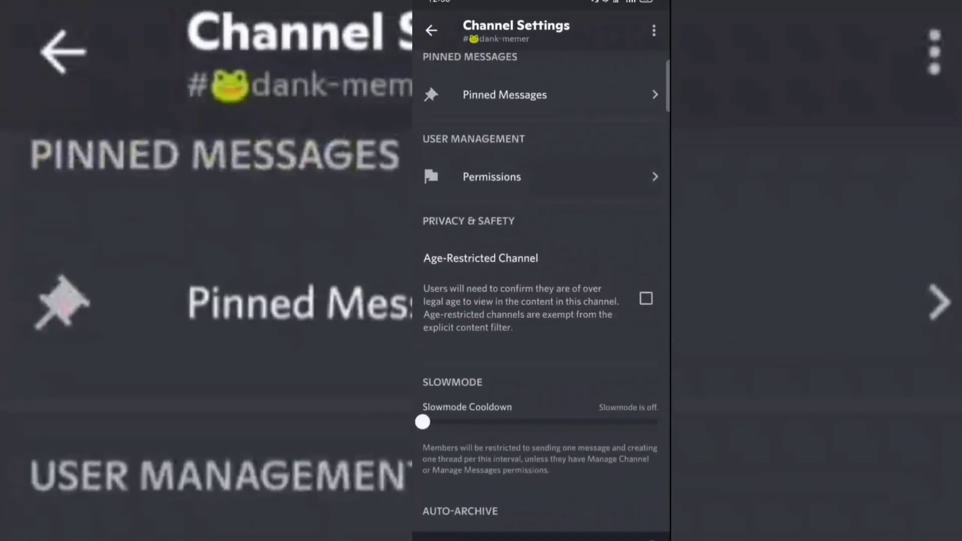
{"action": "left_click", "coordinate": [490, 177]}
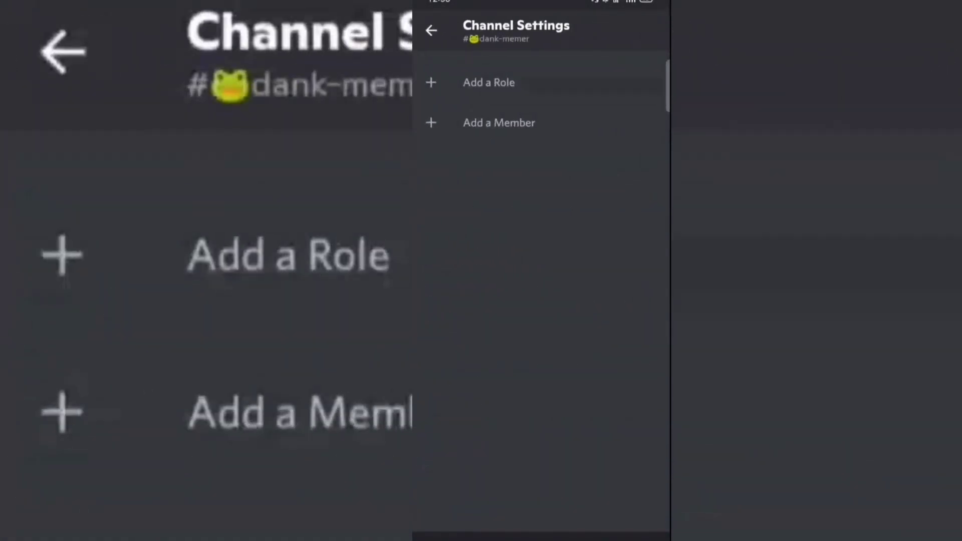
{"action": "left_click", "coordinate": [489, 83]}
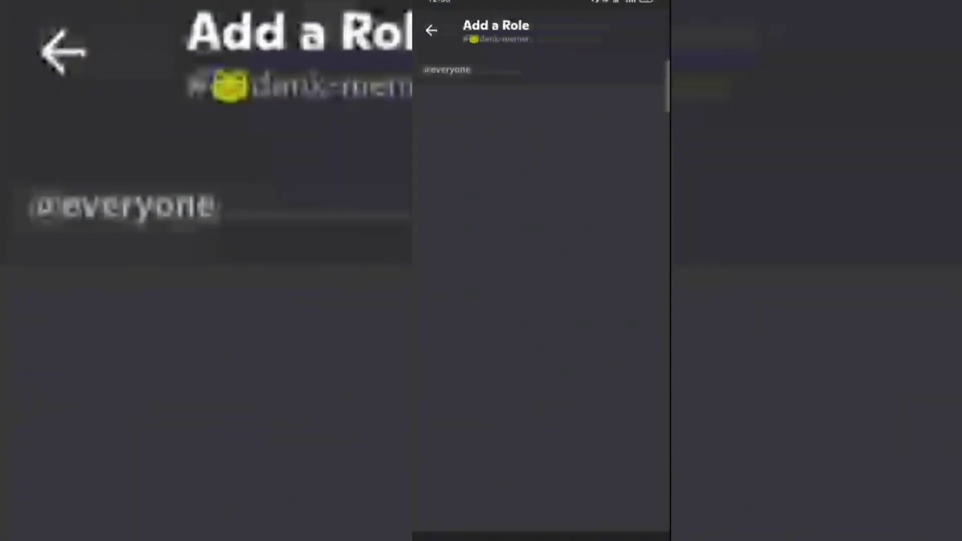
{"action": "left_click", "coordinate": [447, 69]}
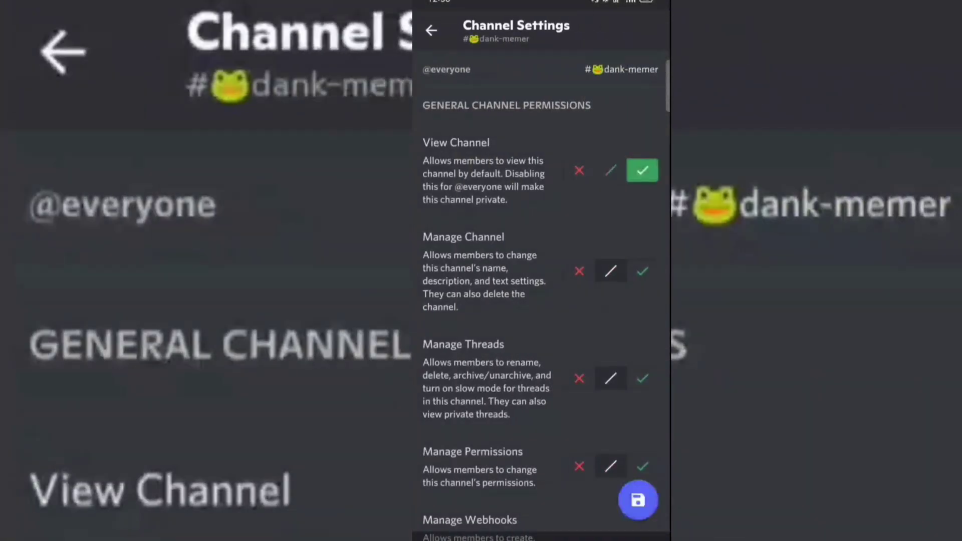
{"action": "scroll", "scroll_direction": "down", "scroll_amount": 3}
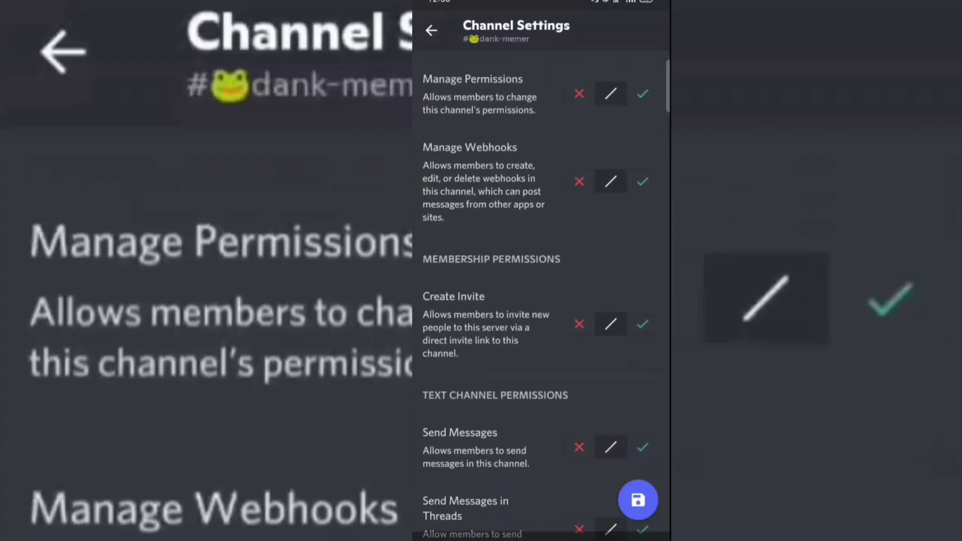
{"action": "scroll", "scroll_direction": "down", "scroll_amount": 3}
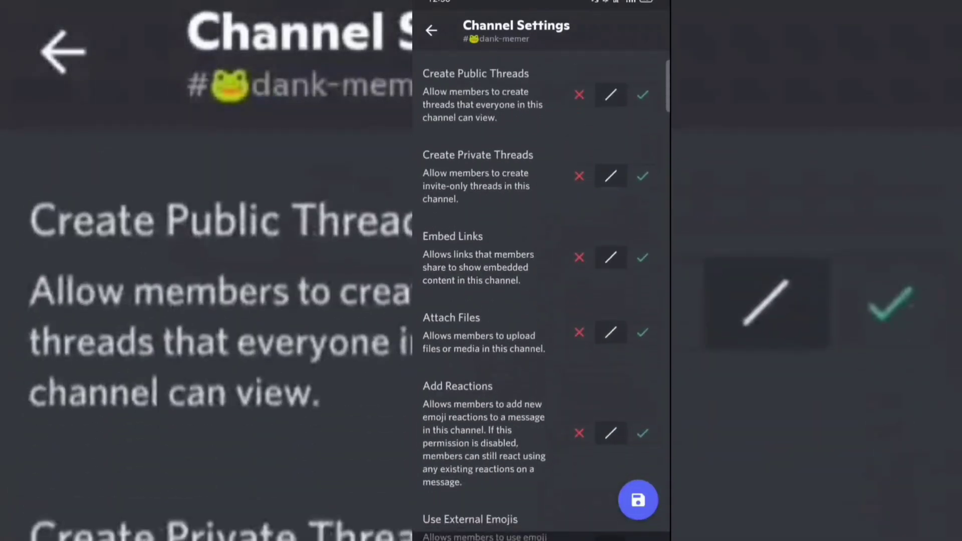
{"action": "scroll", "scroll_direction": "down", "scroll_amount": 3}
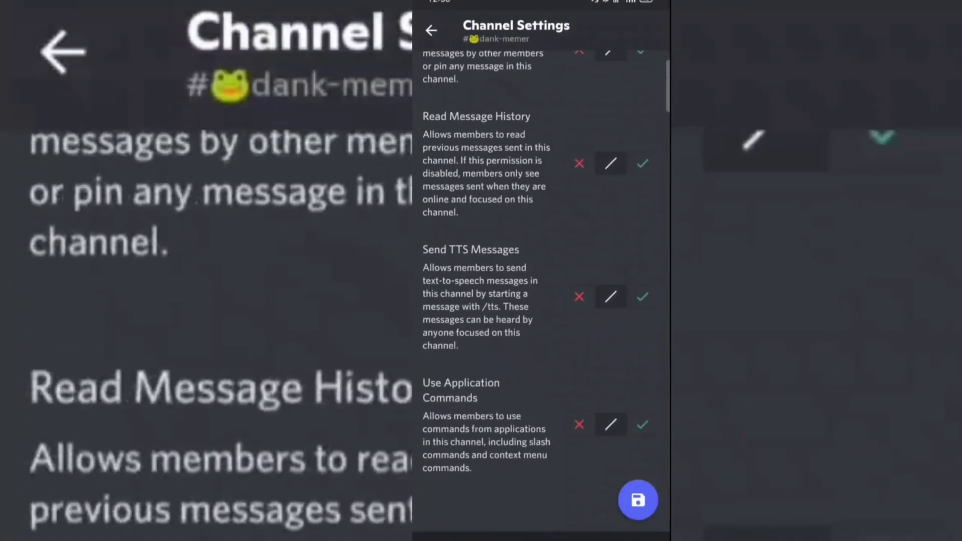
{"action": "left_click", "coordinate": [642, 163]}
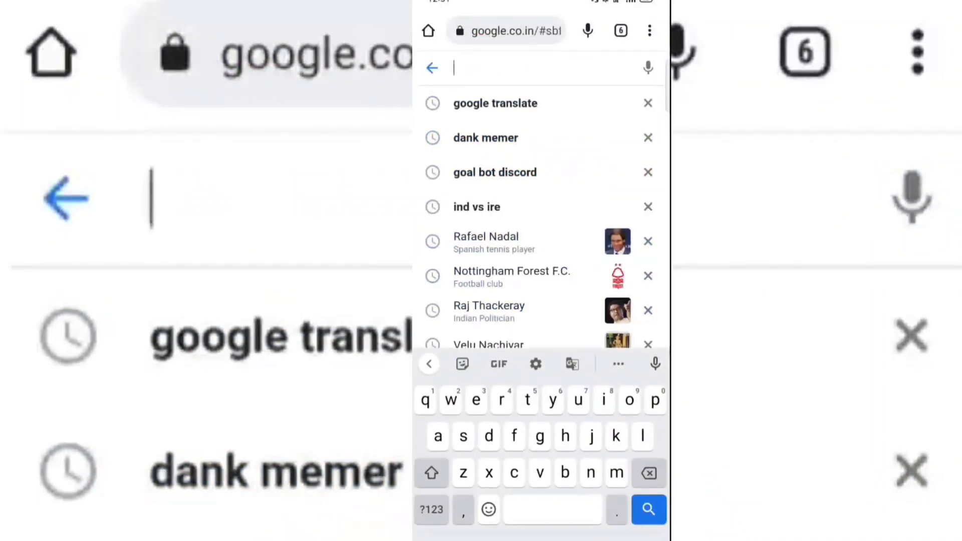
- Reach the Dank Memer site from search history and start inviting the bot
{"action": "left_click", "coordinate": [486, 138]}
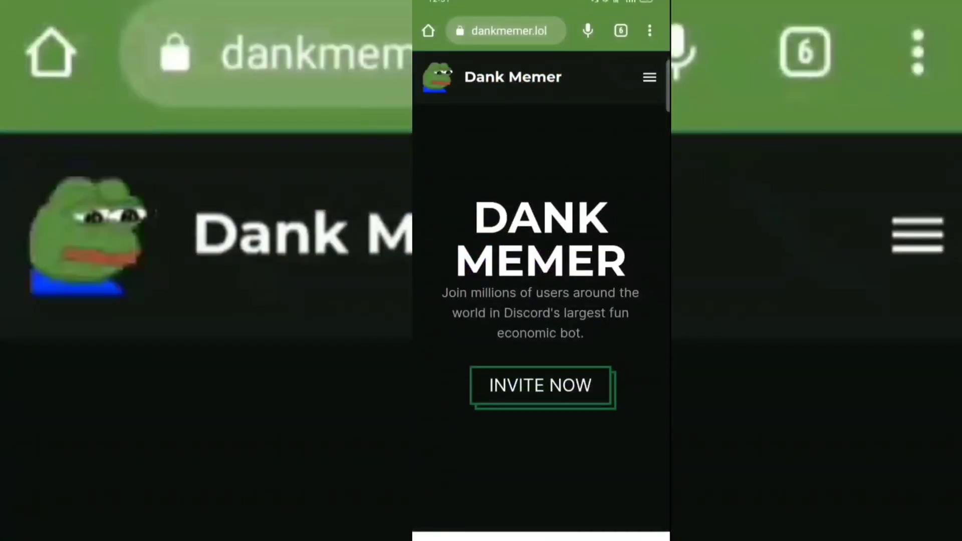
{"action": "left_click", "coordinate": [540, 385]}
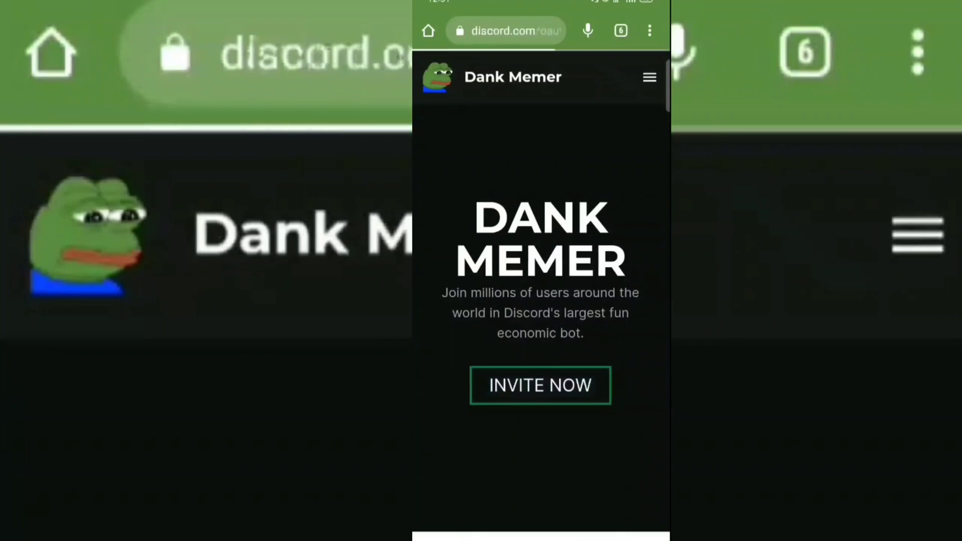
{"action": "left_click", "coordinate": [540, 385]}
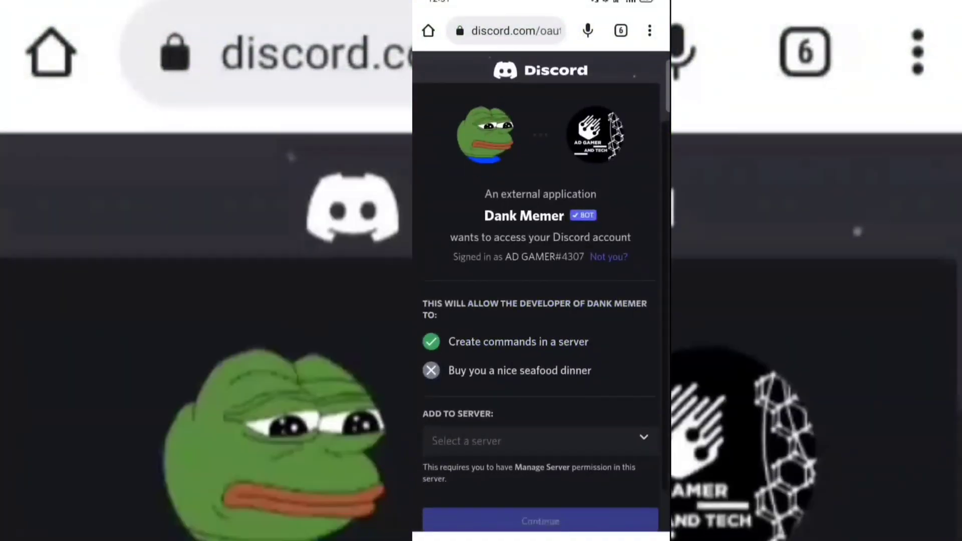
- Choose the destination server for Dank Memer, reaching the hCaptcha check
{"action": "left_click", "coordinate": [539, 441]}
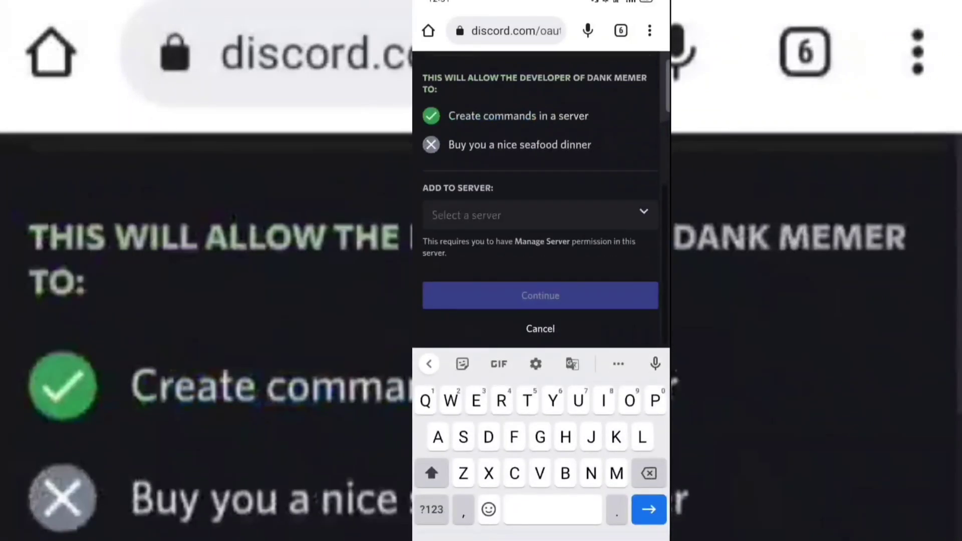
{"action": "left_click", "coordinate": [539, 214]}
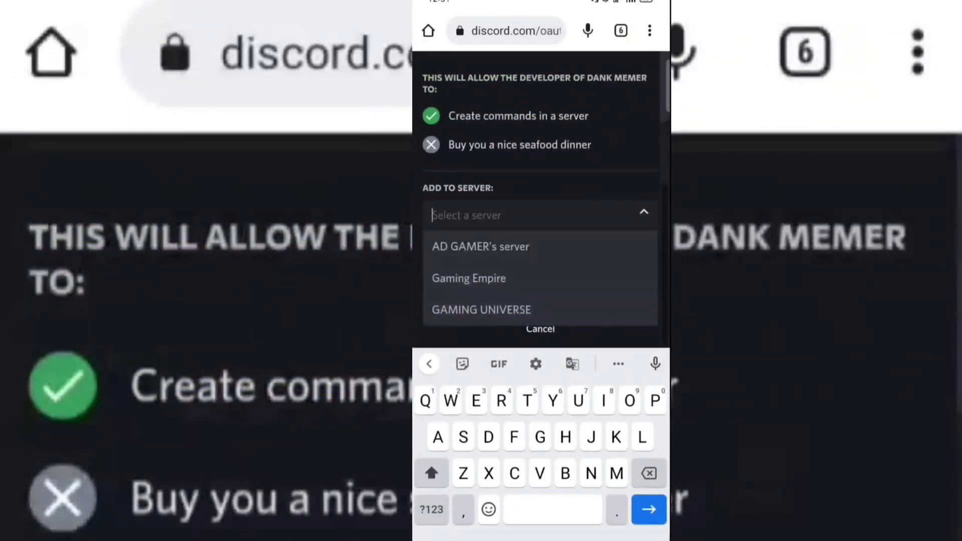
{"action": "left_click", "coordinate": [480, 246]}
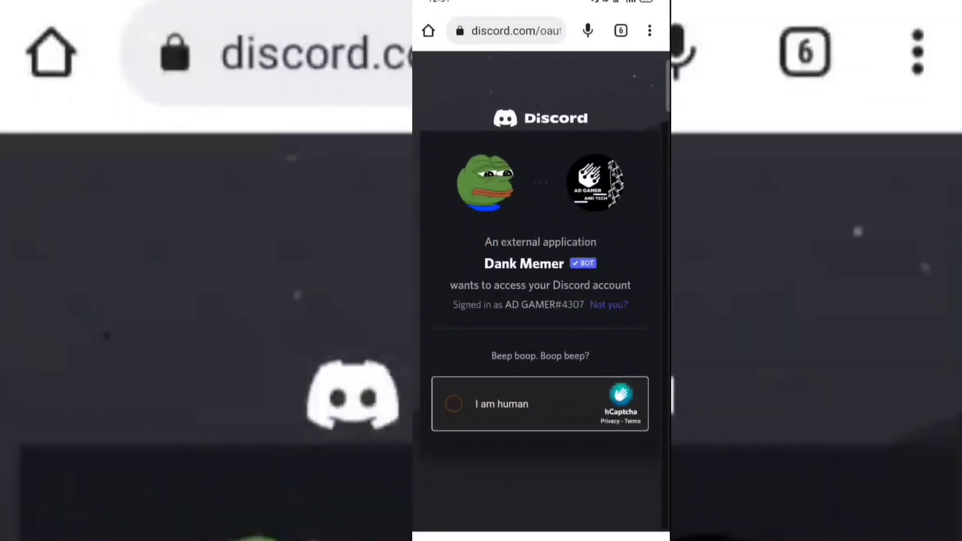
- Tick the 'I am human' check and authorize Dank Memer on the server
{"action": "left_click", "coordinate": [454, 403]}
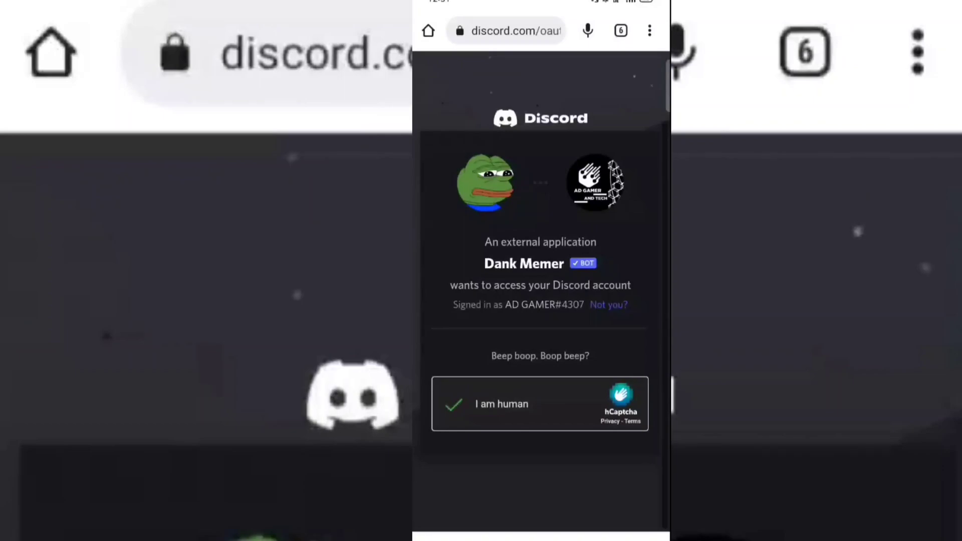
{"action": "left_click", "coordinate": [453, 404]}
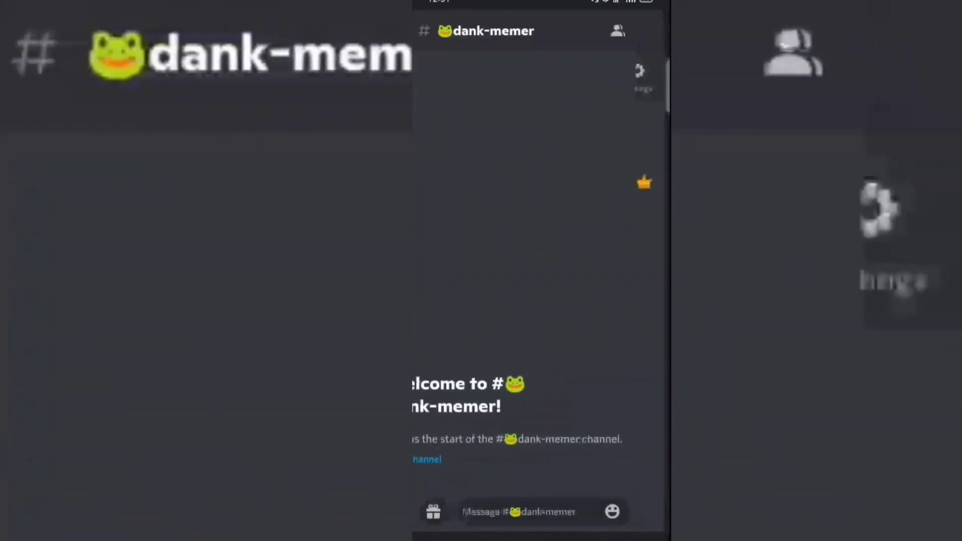
- Add Dank Memer to the dank-memer channel's permission overrides
{"action": "left_click", "coordinate": [617, 31]}
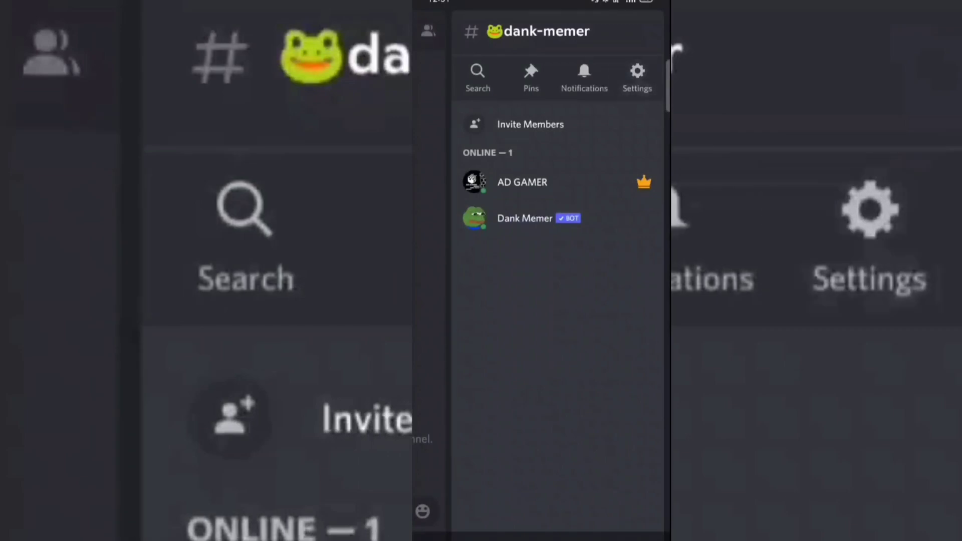
{"action": "left_click", "coordinate": [636, 76]}
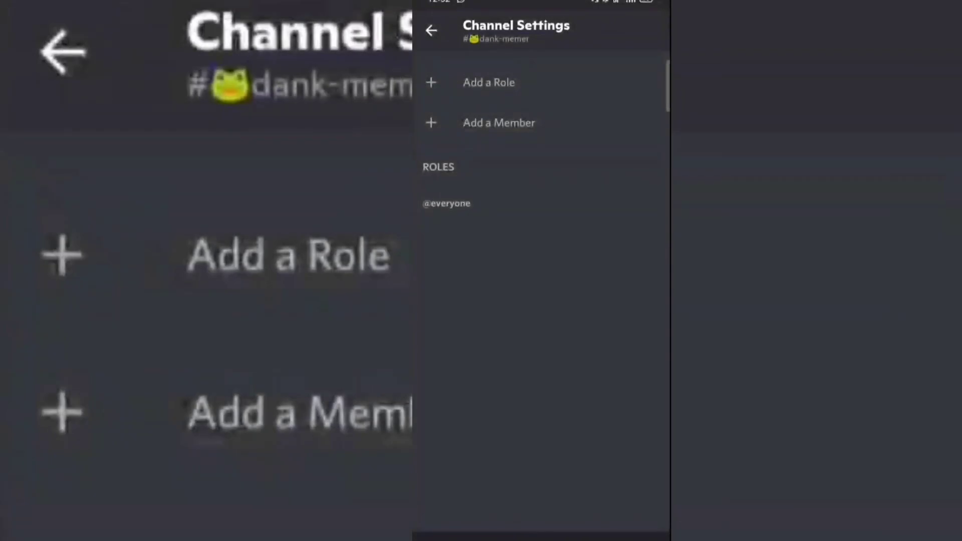
{"action": "left_click", "coordinate": [489, 82]}
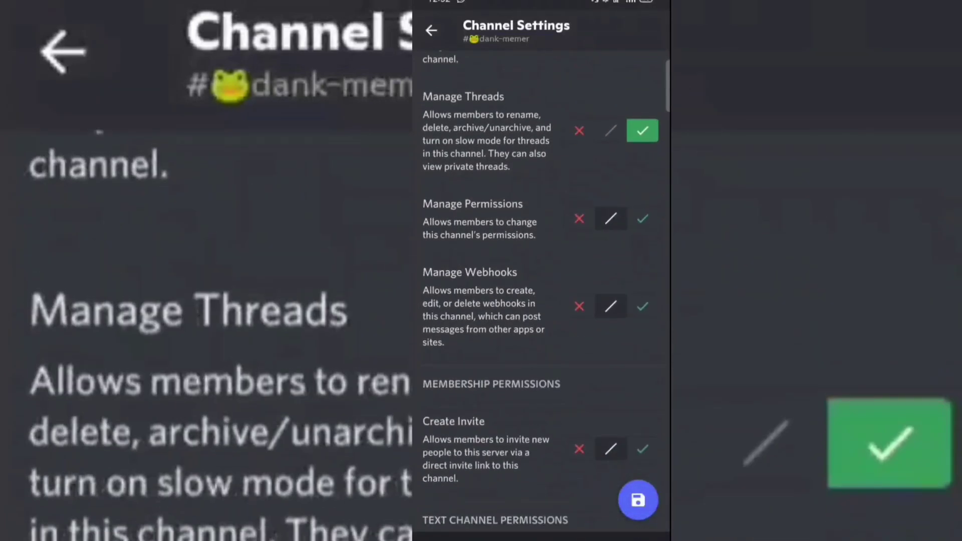
- Go through the permission list granting threads, invites, message management and TTS messages
{"action": "scroll", "scroll_direction": "down", "scroll_amount": 3}
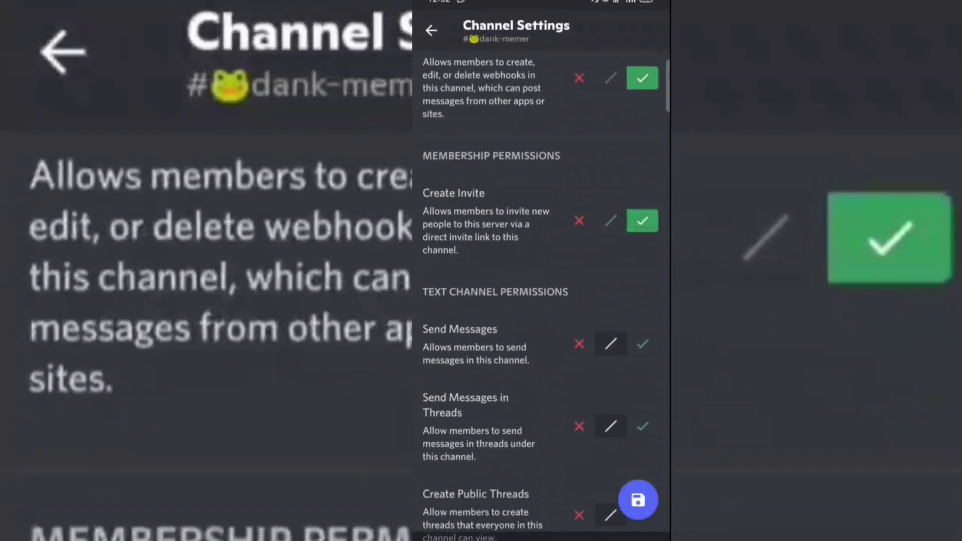
{"action": "scroll", "scroll_direction": "down", "scroll_amount": 3}
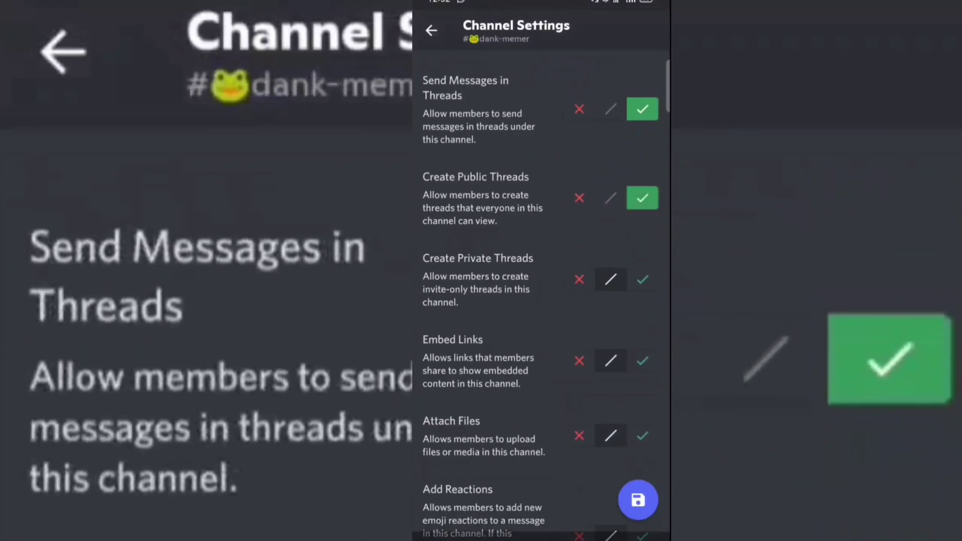
{"action": "scroll", "scroll_direction": "down", "scroll_amount": 3}
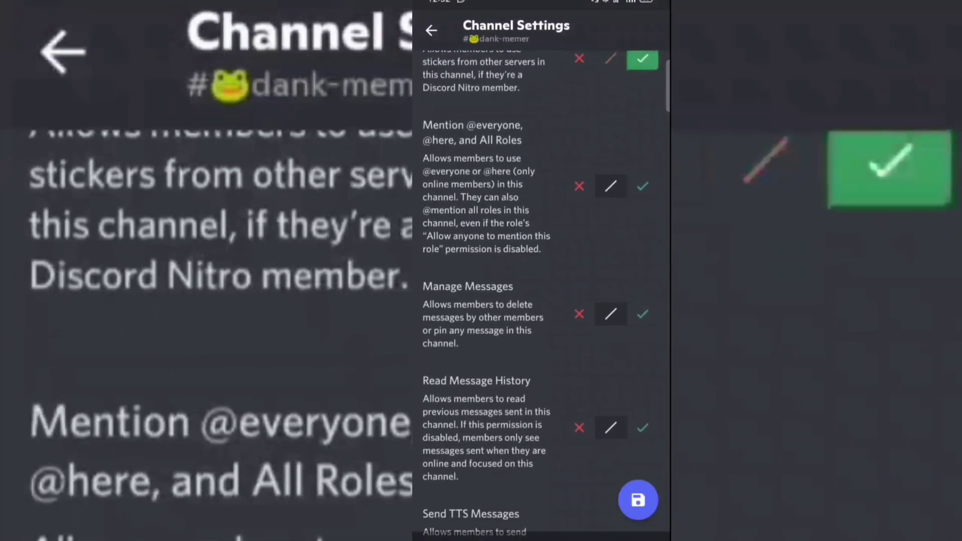
{"action": "scroll", "scroll_direction": "down", "scroll_amount": 3}
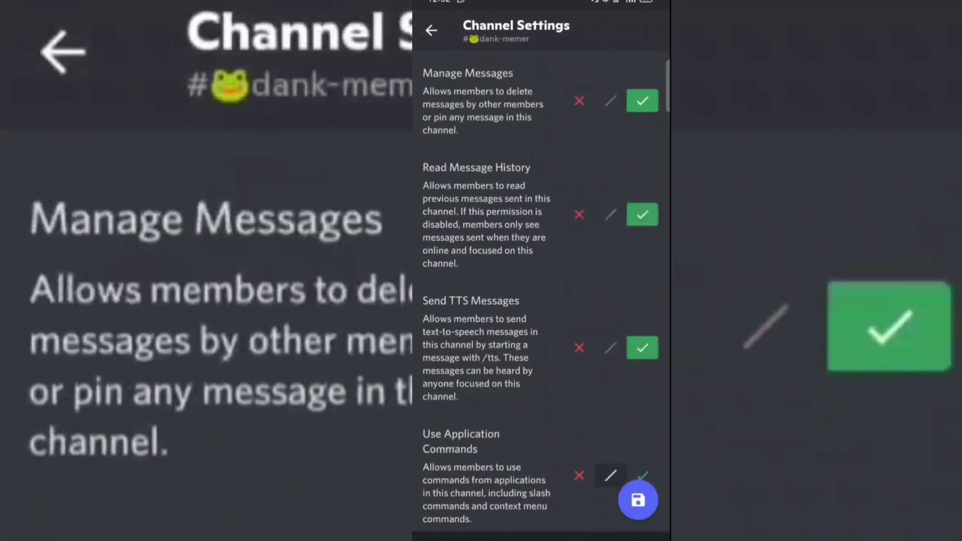
{"action": "scroll", "scroll_direction": "down", "scroll_amount": 3}
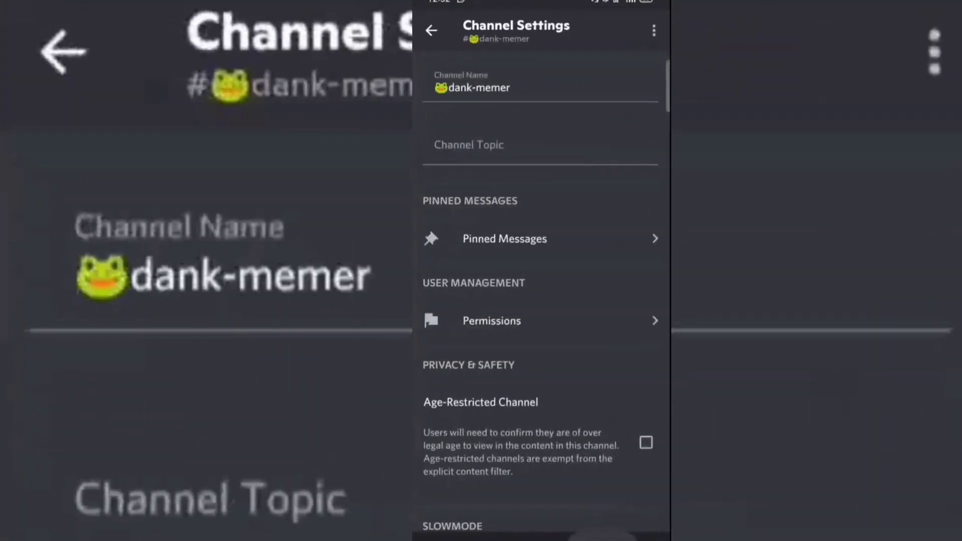
- Send the test command 'pls w' to Dank Memer in the channel
{"action": "left_click", "coordinate": [431, 31]}
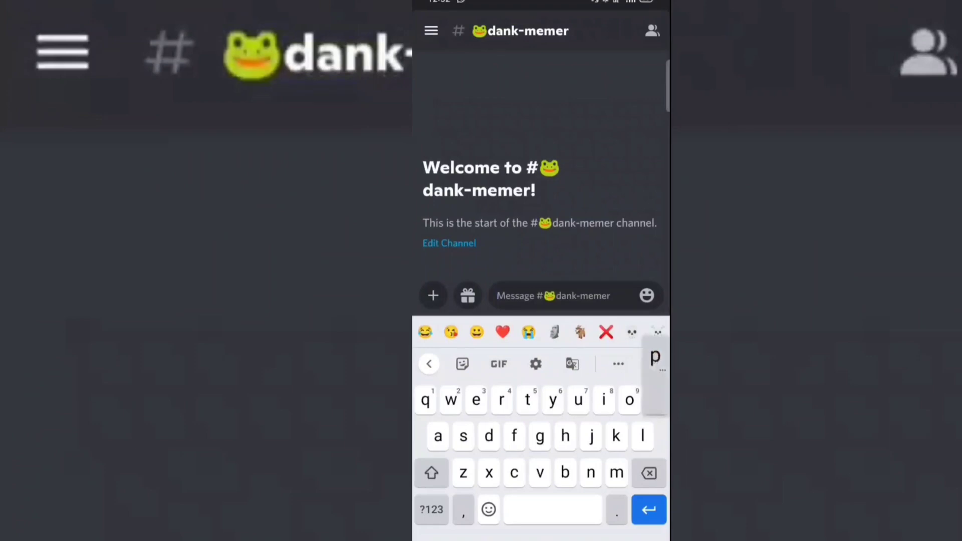
{"action": "type", "text": "pls w"}
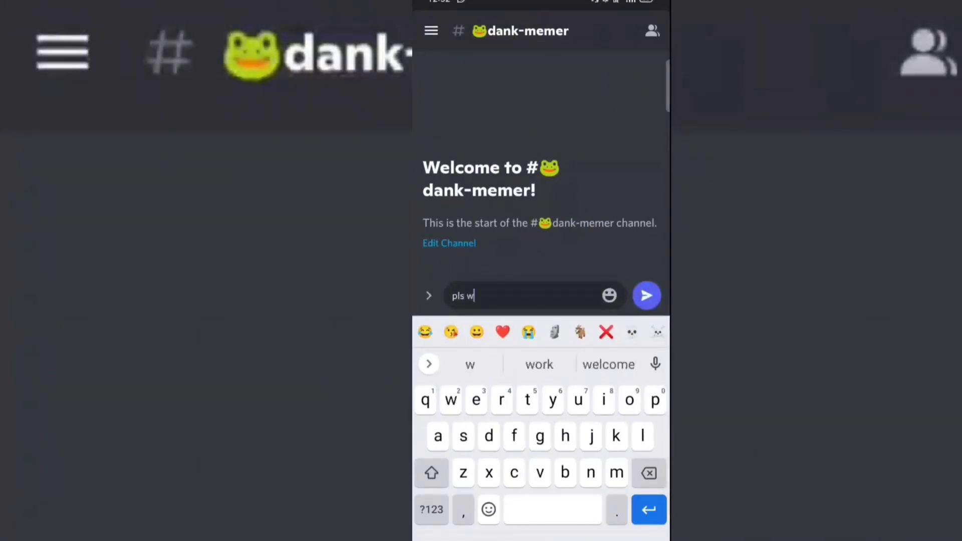
{"action": "left_click", "coordinate": [646, 295]}
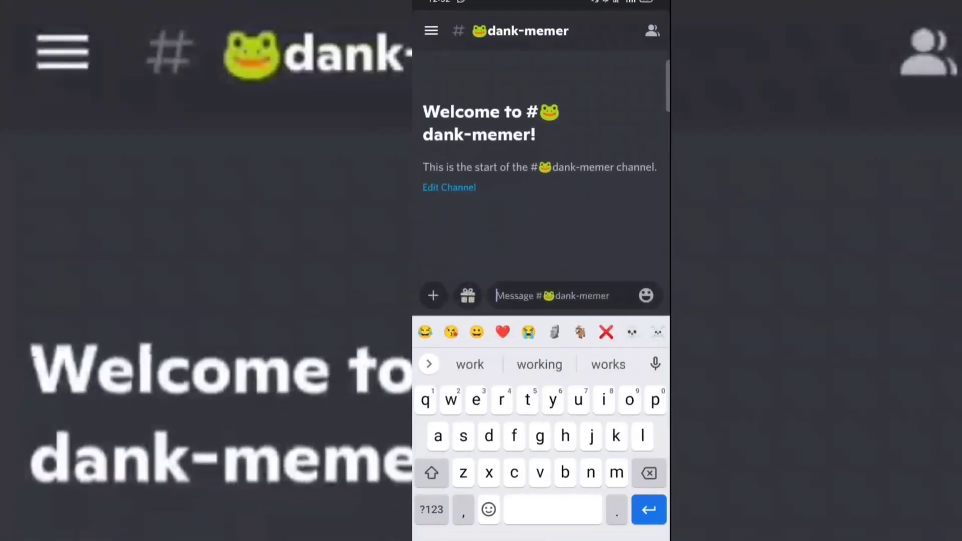